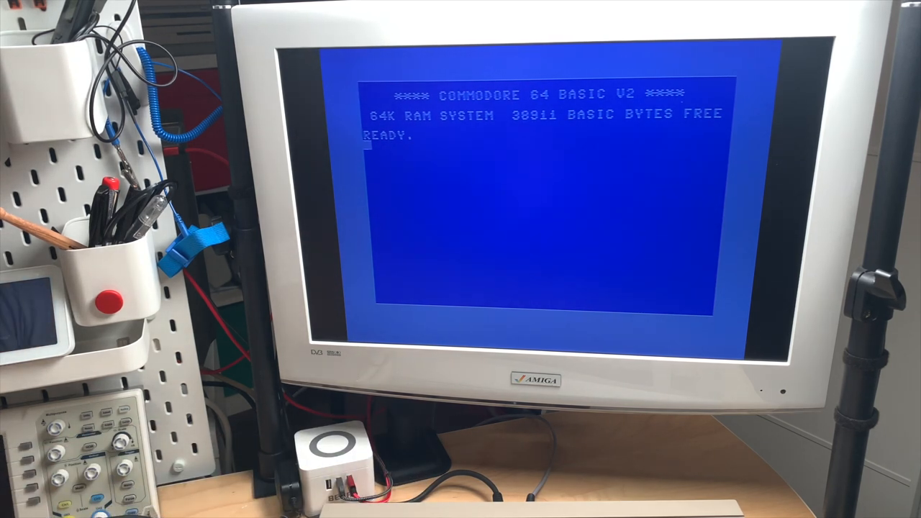
Load and list the hard disk's top-level directory with LOAD"$",10, then request CD:1541DEMO.
text(LOAD")
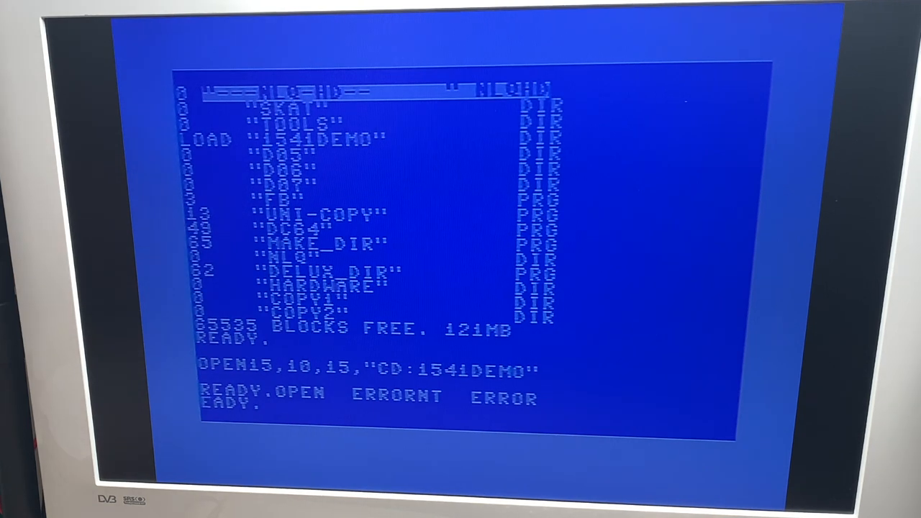
Load and list the 1541DEMO folder's PRG files with LOAD"$",10 and LIST.
text(LOAD)
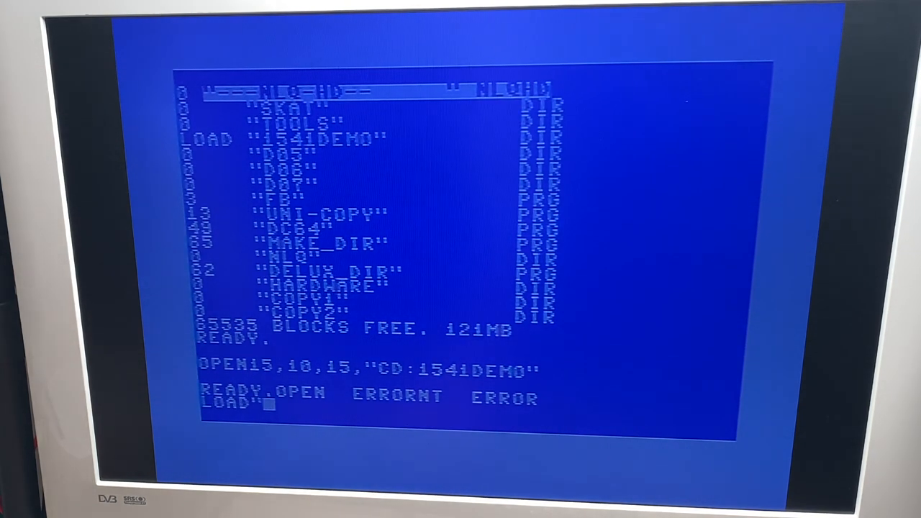
text($",)
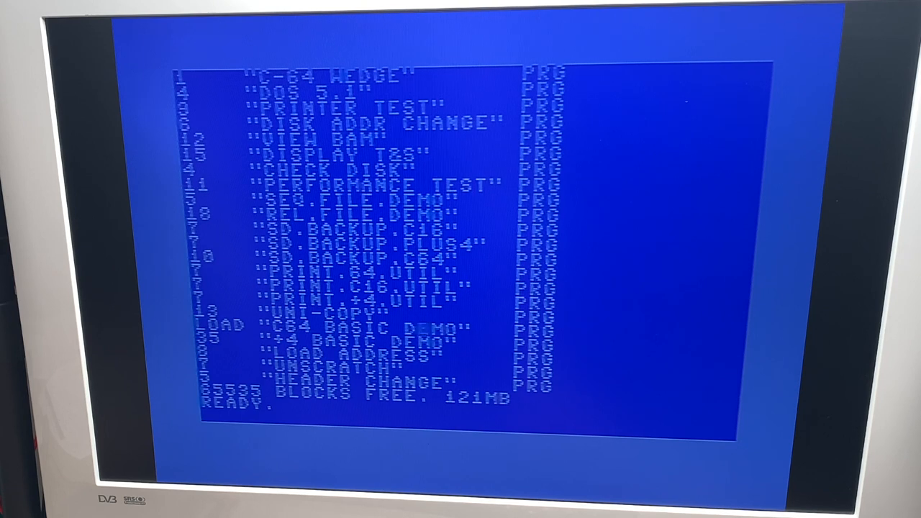
Load "C64 BASIC DEMO" from device 10 and run it to show the demo menu.
text(,10)
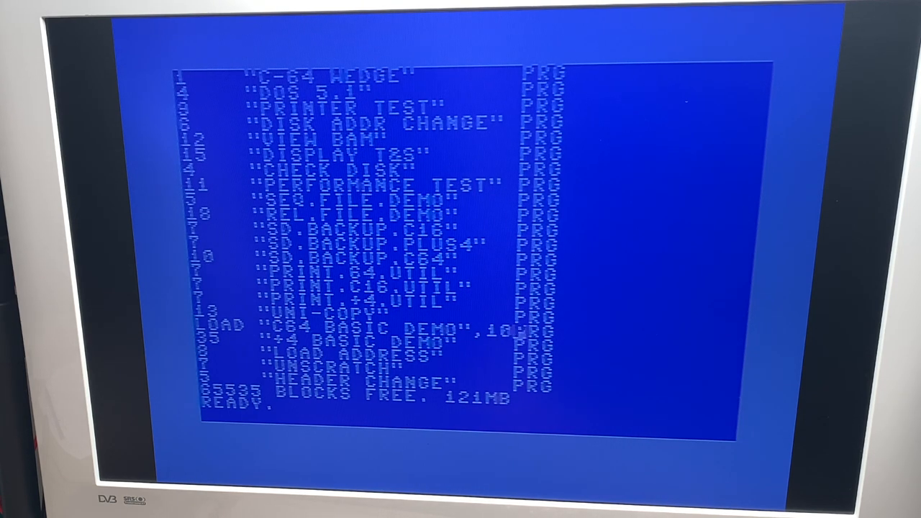
key(Return)
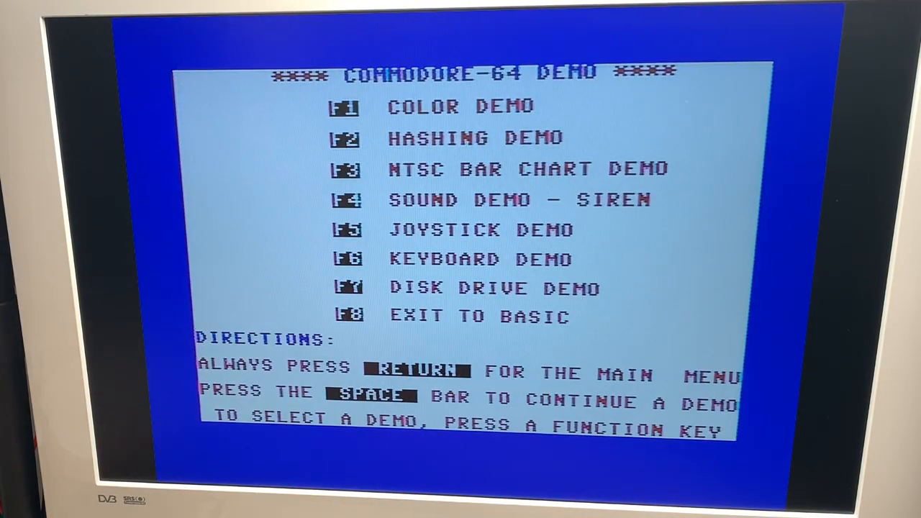
Run the F1 colour demo and the F4 siren sound demo, then exit to the READY prompt.
key(f1)
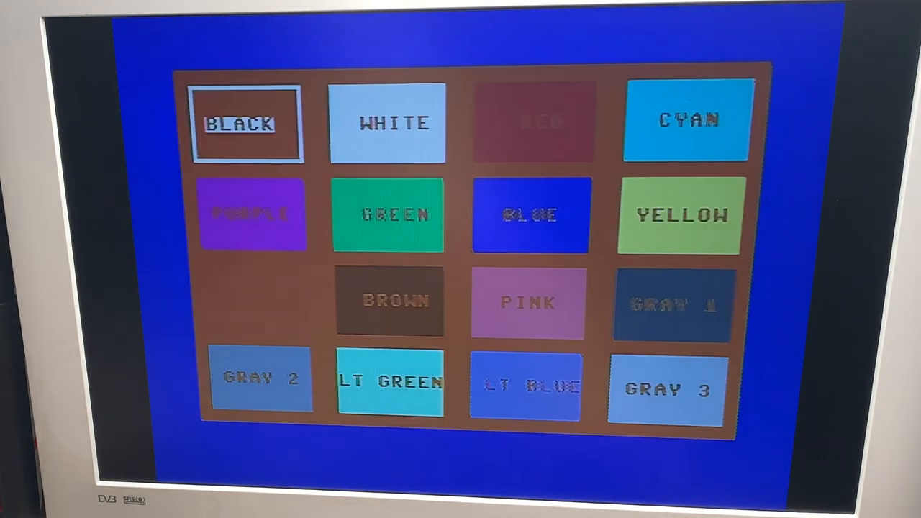
key(Return)
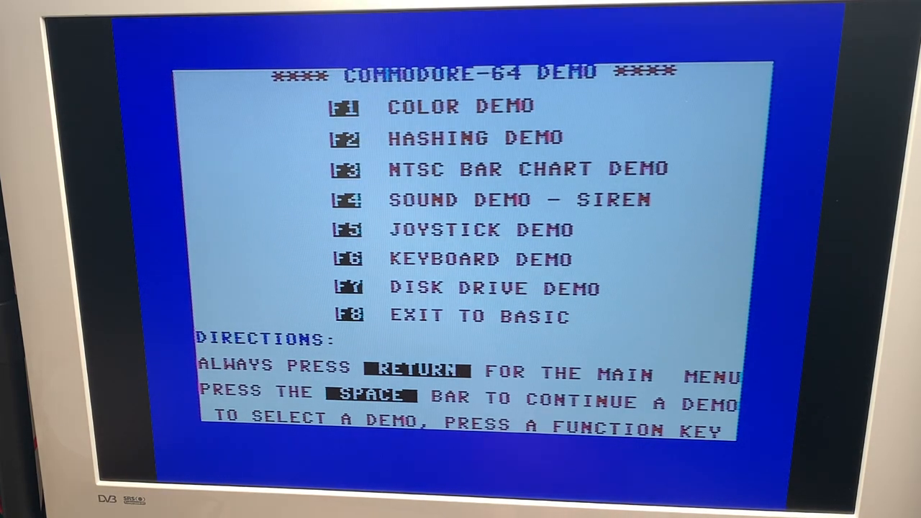
key(f4)
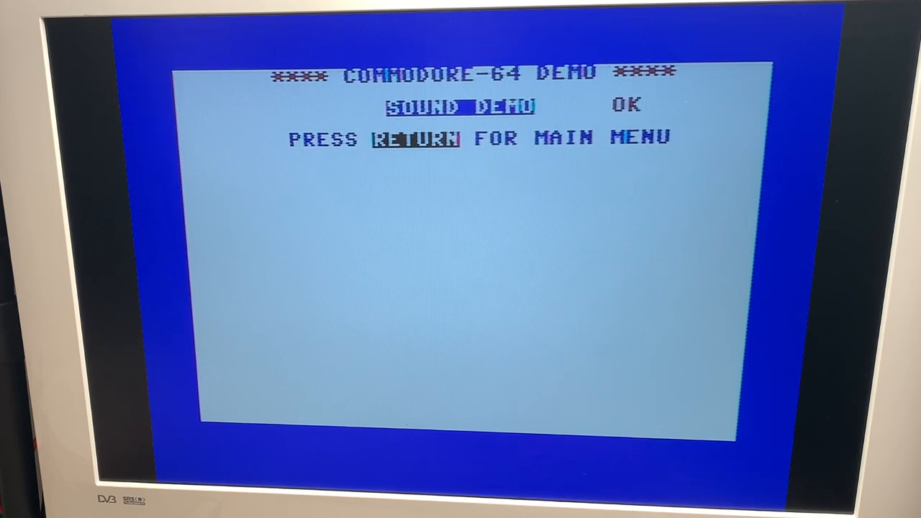
key(Return)
text(LO)
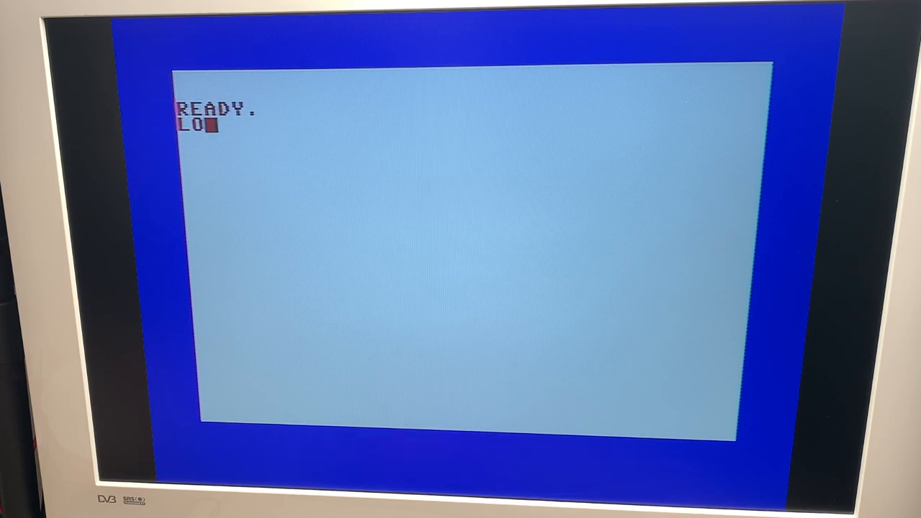
Reload and list the 1541DEMO folder's programs with LOAD"$",10 and LIST.
text(AD"$",10)
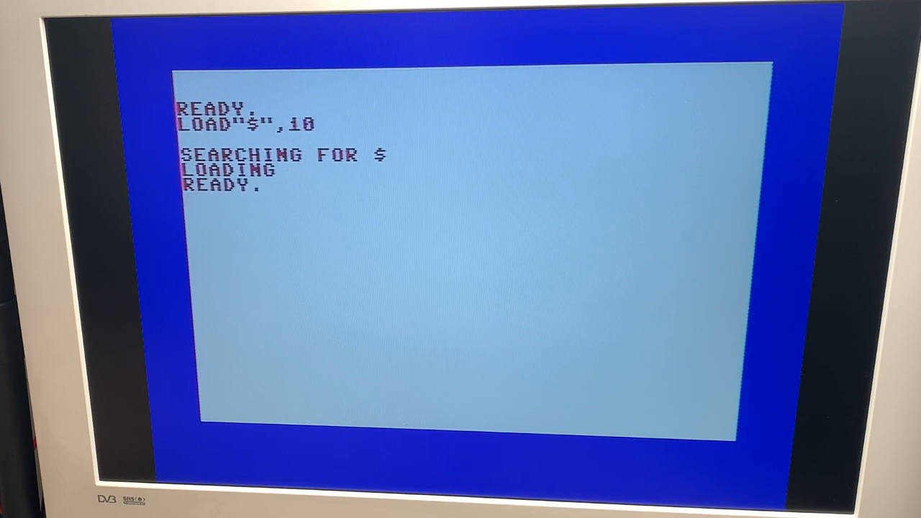
text(L)
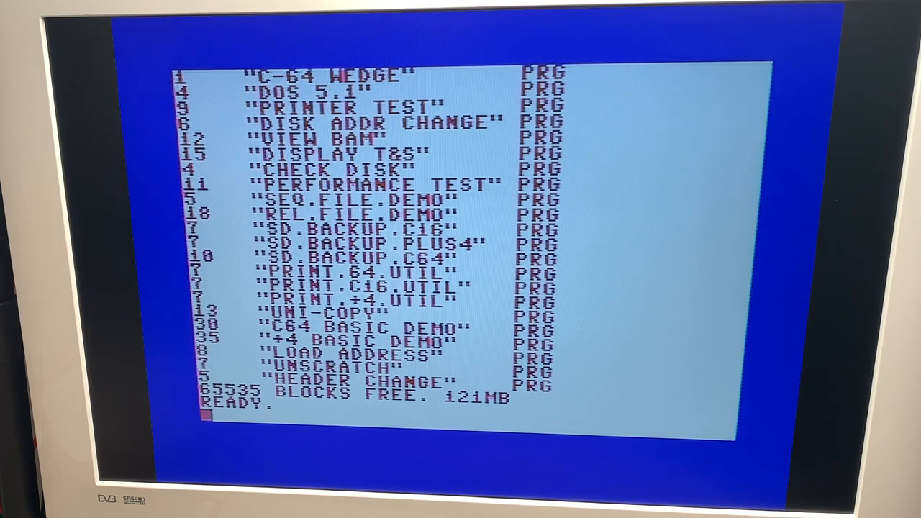
Send OPEN15,10,15,"CD//" to change to the drive's root directory.
text(OP)
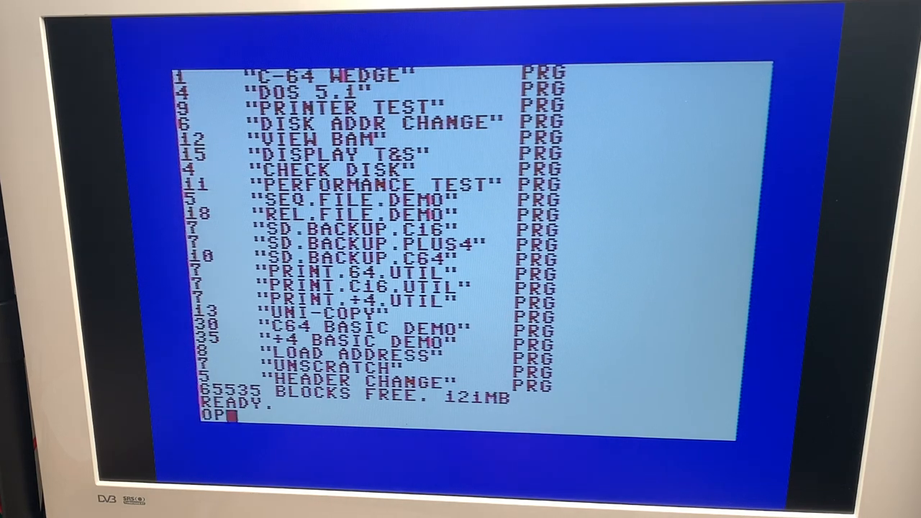
text(EN)
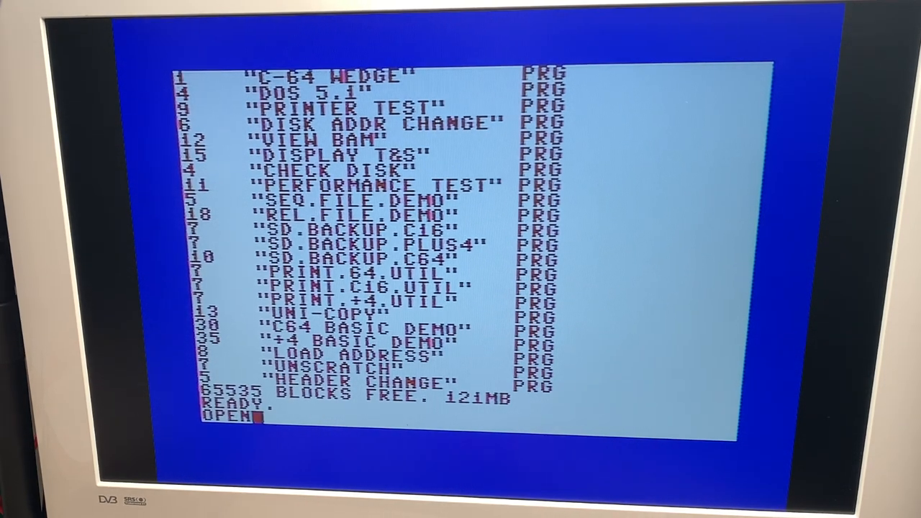
text(15,10,)
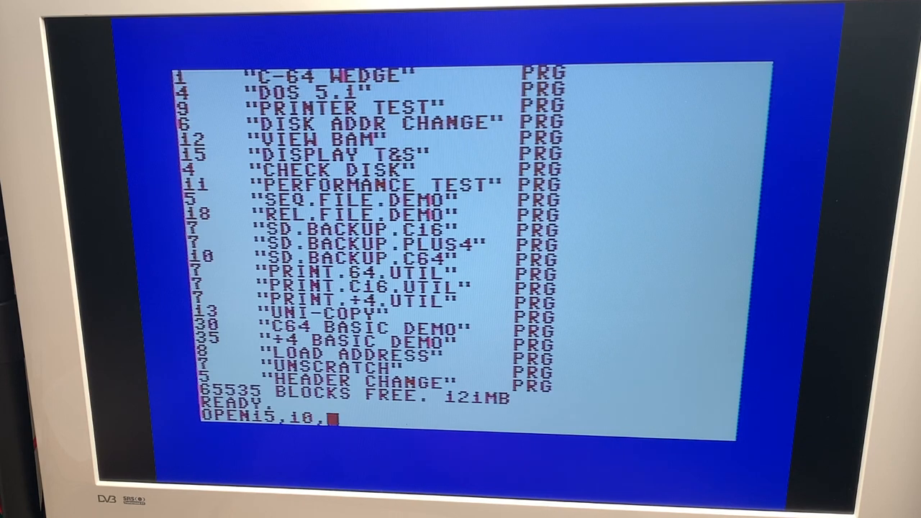
text(15)
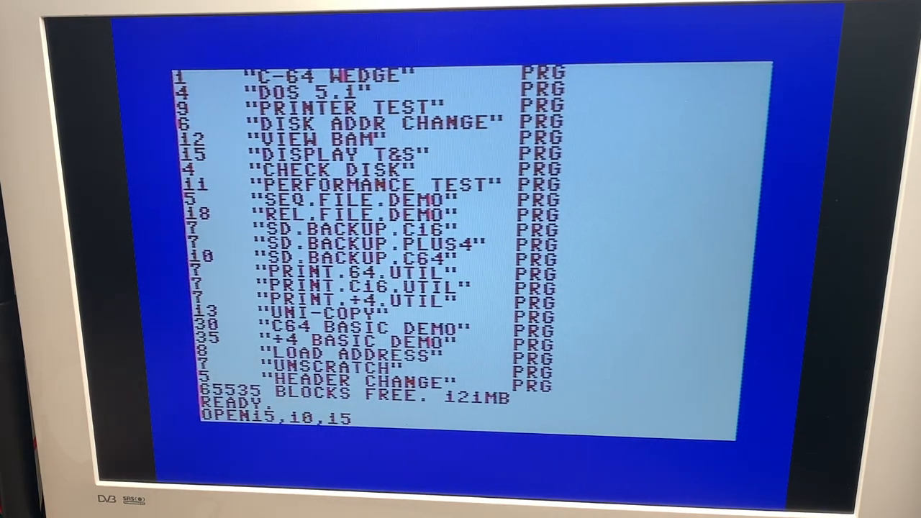
text(")
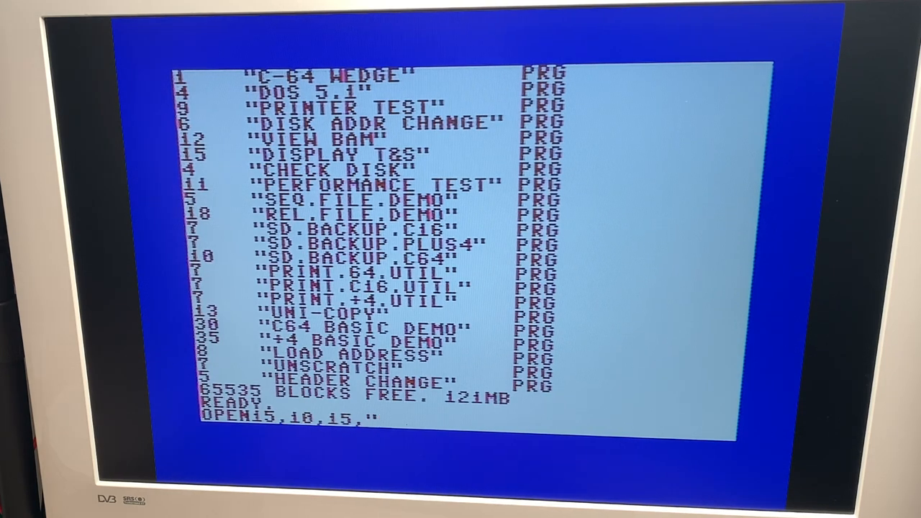
text(CD//)
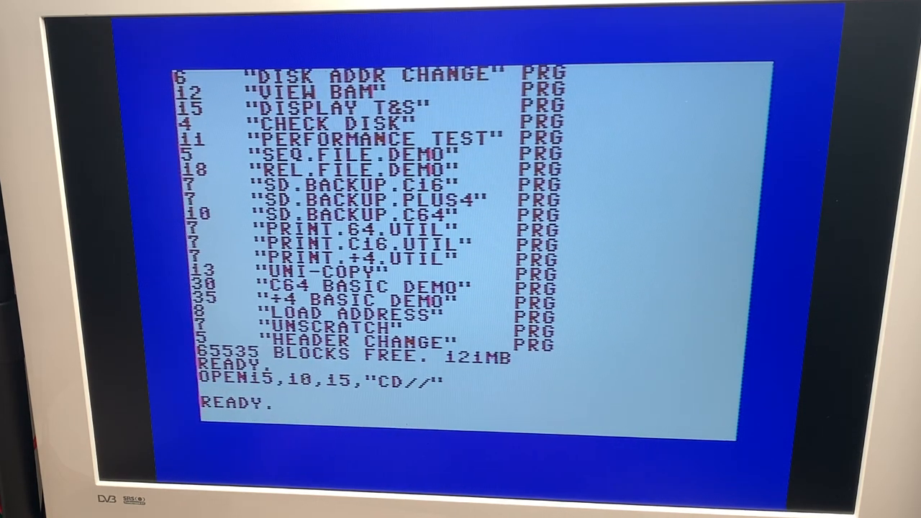
Start loading the parent directory's listing with LOAD"$".
text(LOAD"$",8)
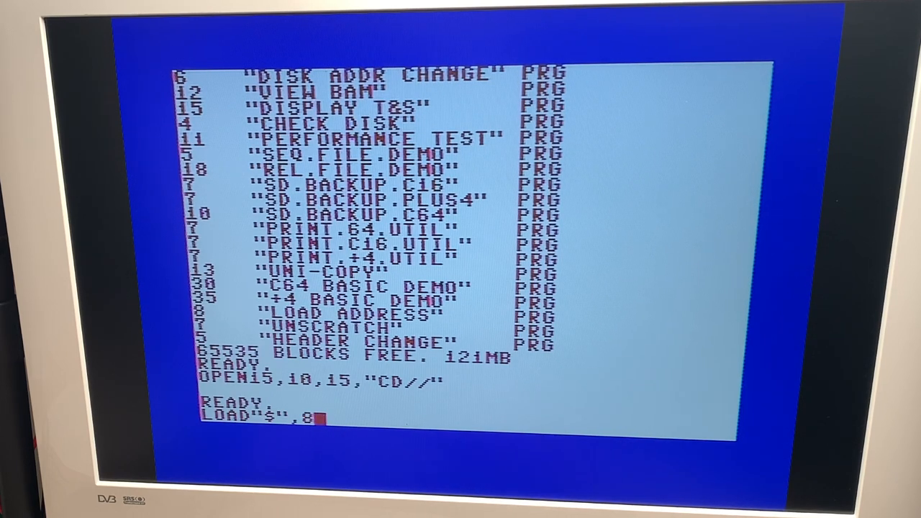
key(Return)
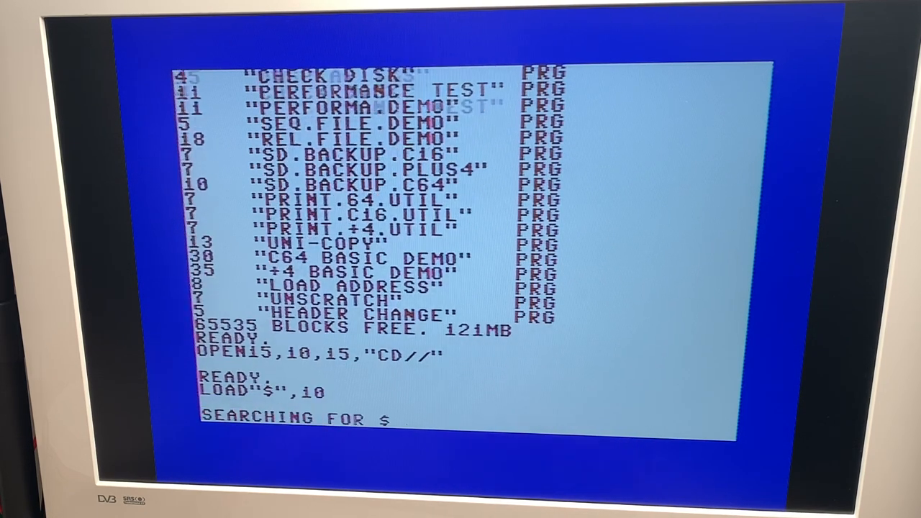